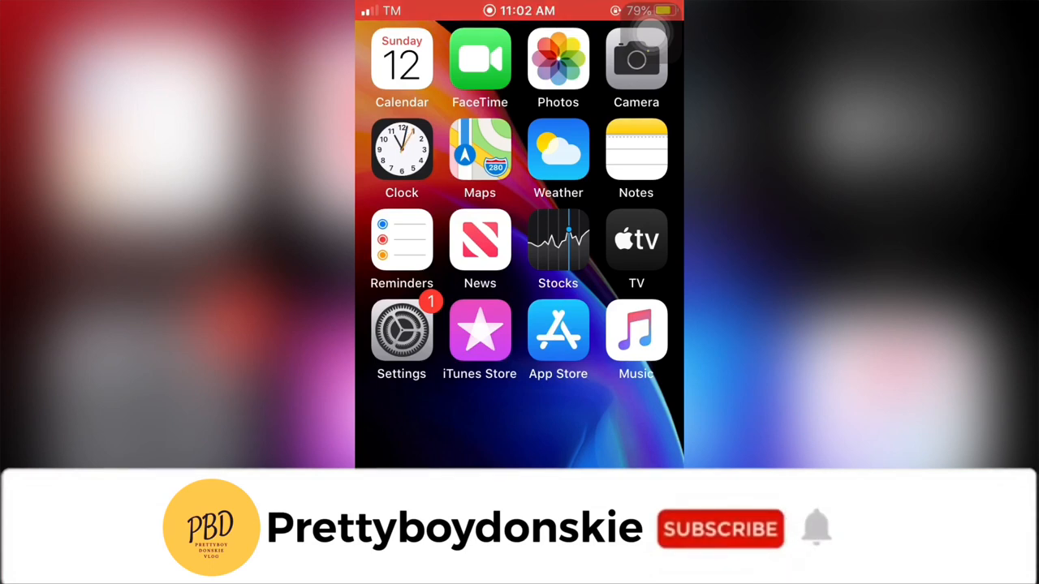
- Reopen Voice Memos from the app switcher, showing New Recording 2 and New Recording
click(720, 529)
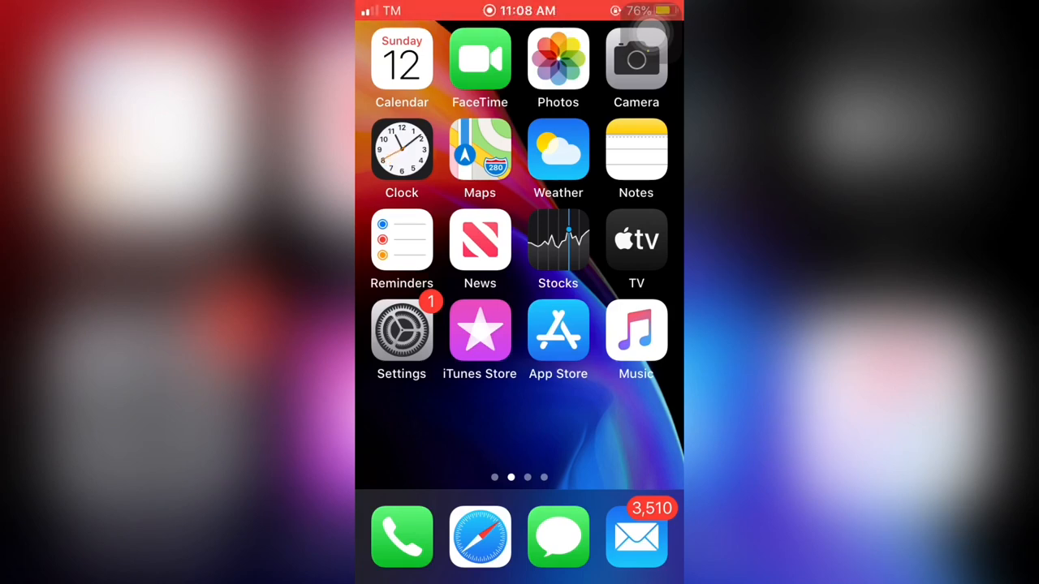
click(557, 535)
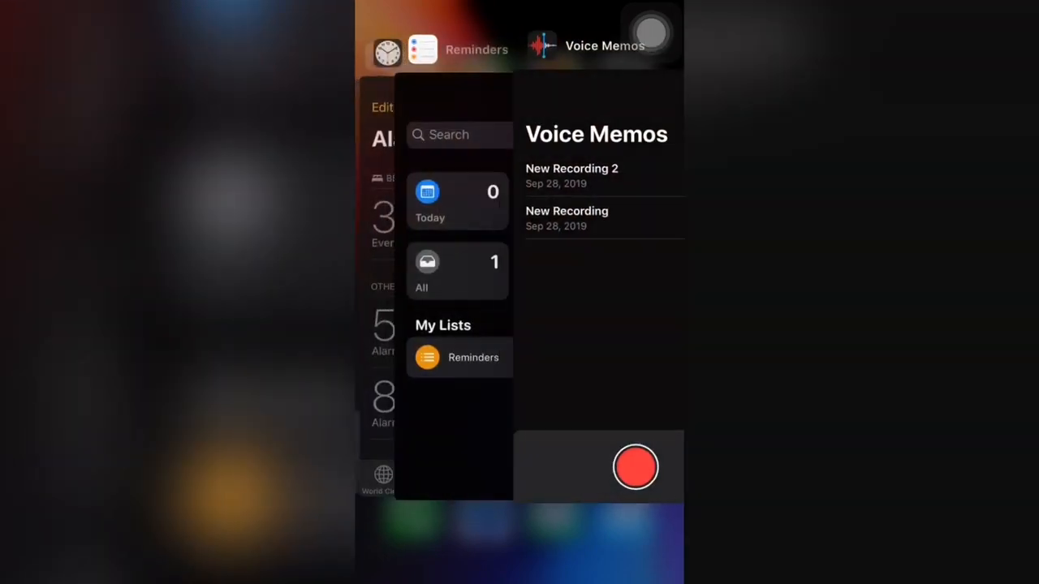
click(598, 45)
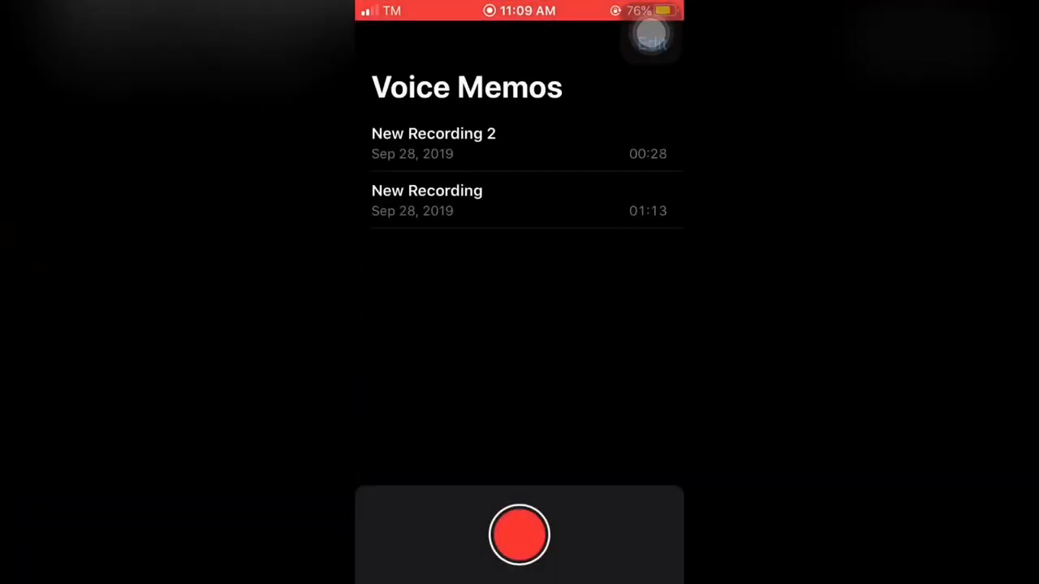